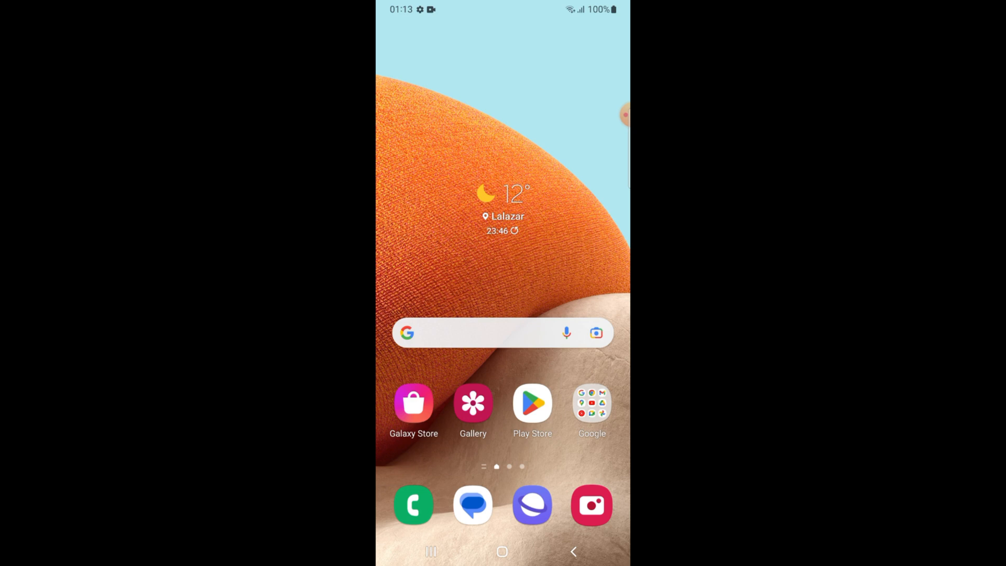
- Launch Google Play from the home screen, landing on its app recommendations page
{"action": "left_click", "coordinate": [532, 403]}
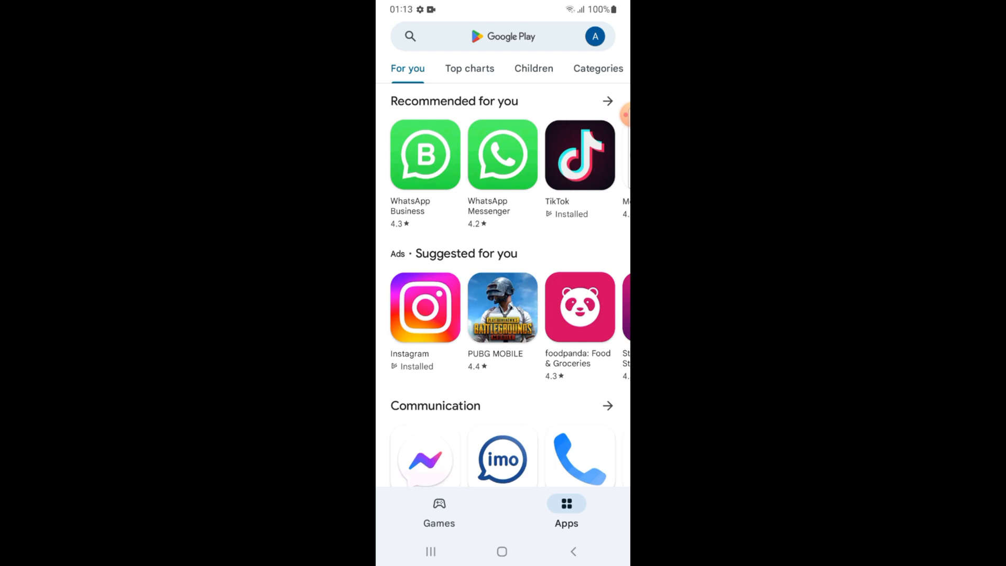
{"action": "left_click", "coordinate": [487, 37]}
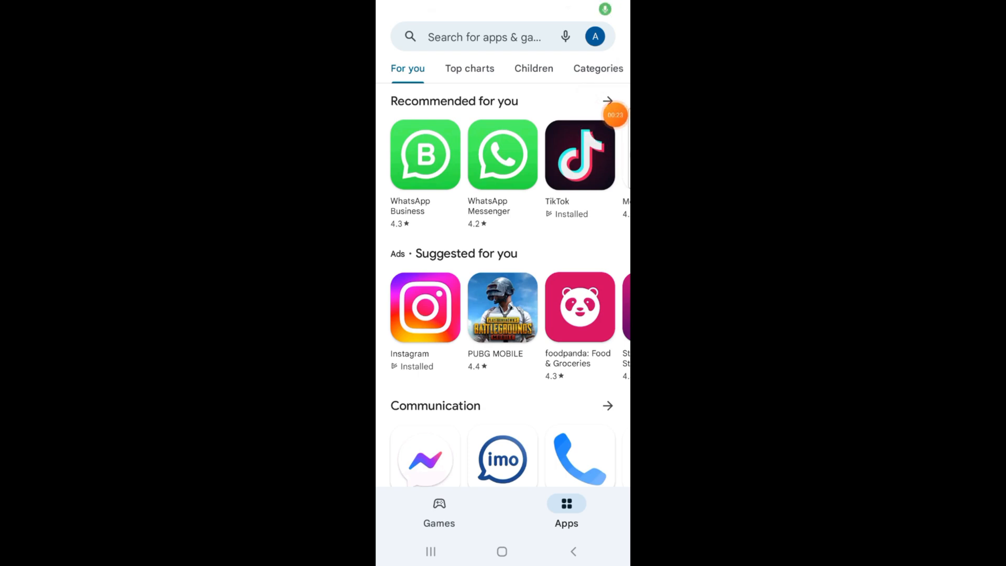
- Rerun the earlier 'discord' search to bring up the Discord: Talk, Chat & Hang Out listing
{"action": "left_click", "coordinate": [485, 36]}
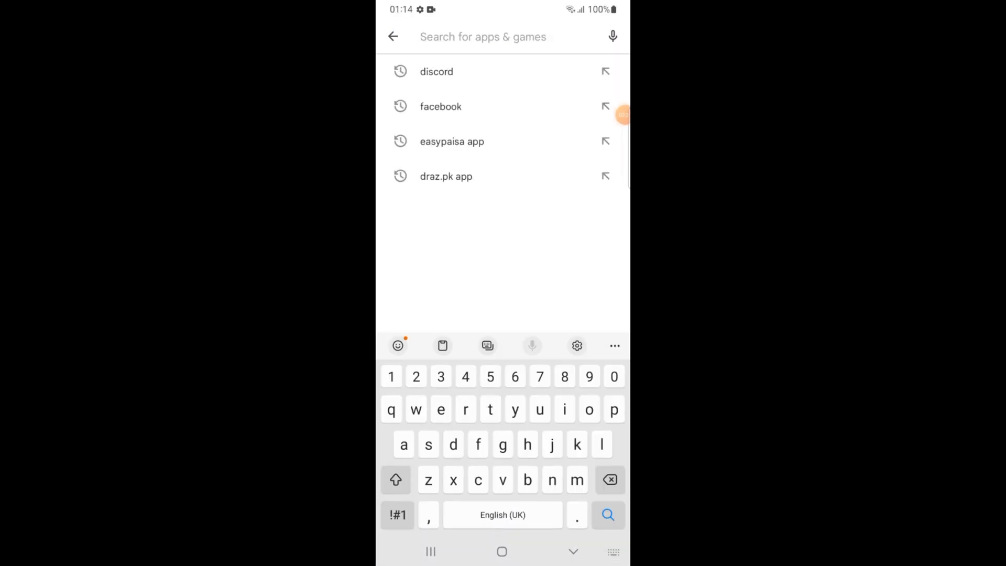
{"action": "left_click", "coordinate": [436, 71]}
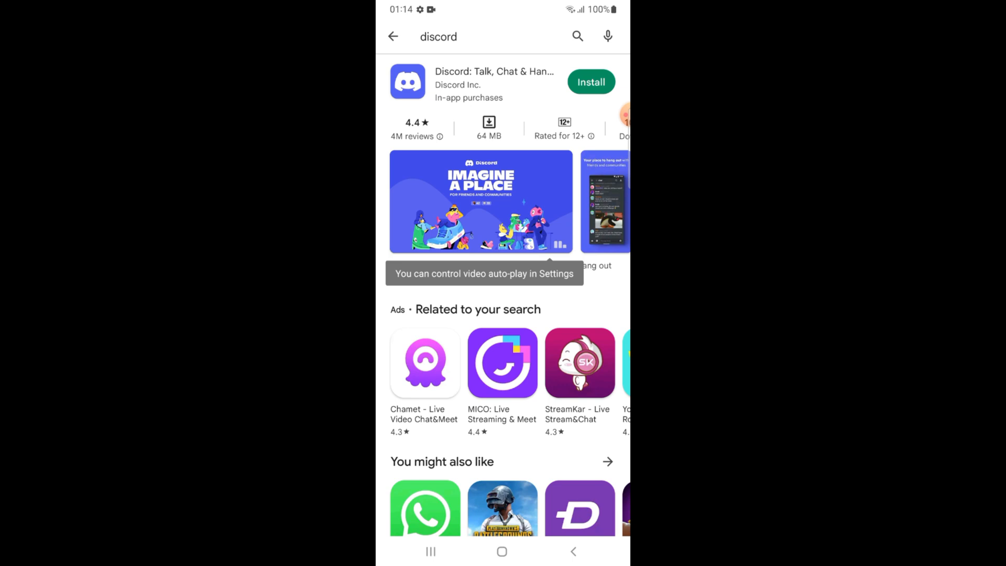
- Install Discord: Talk, Chat & Hang Out and wait until it is ready to open
{"action": "left_click", "coordinate": [590, 82]}
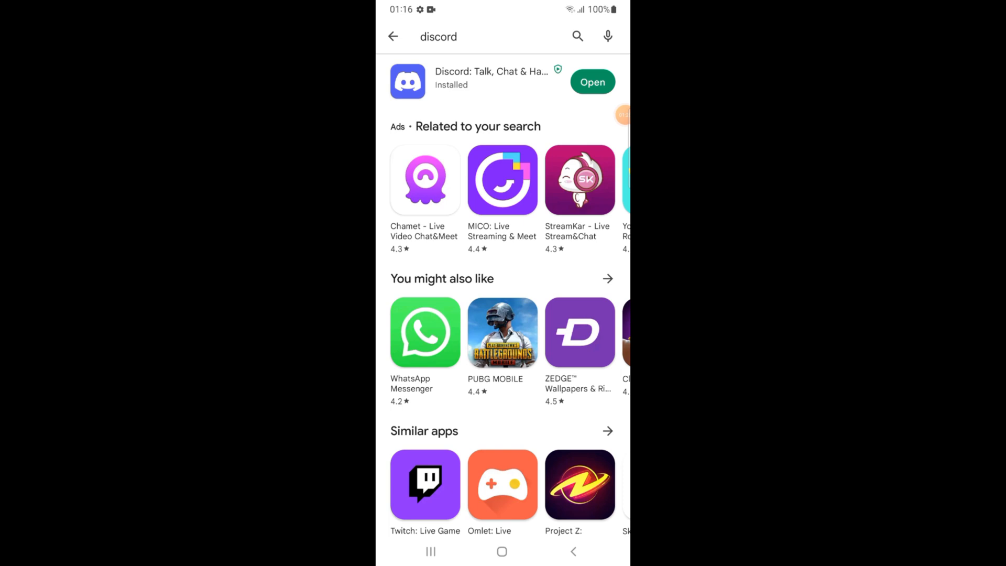
{"action": "left_click", "coordinate": [591, 82]}
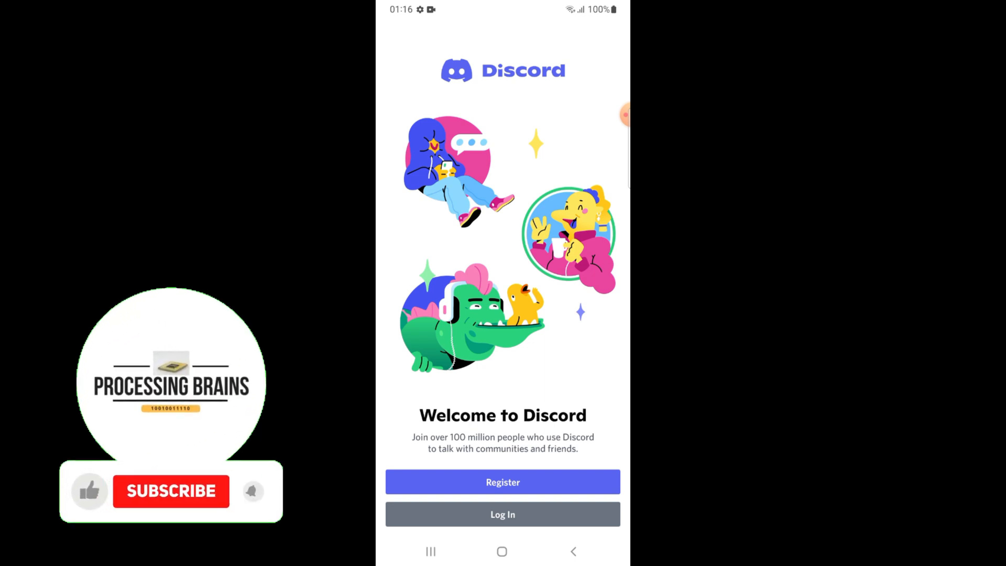
{"action": "left_click", "coordinate": [170, 491]}
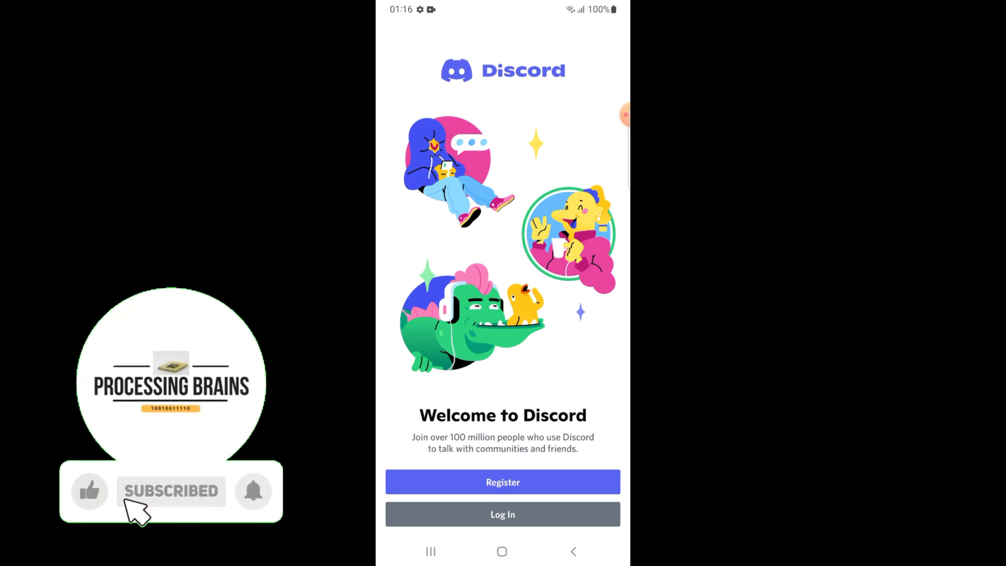
{"action": "left_click", "coordinate": [253, 491]}
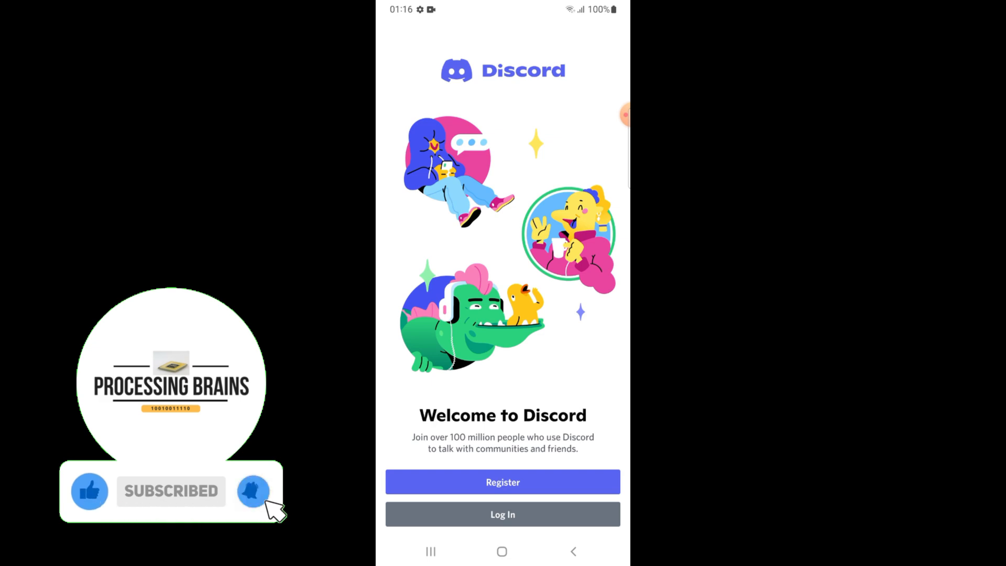